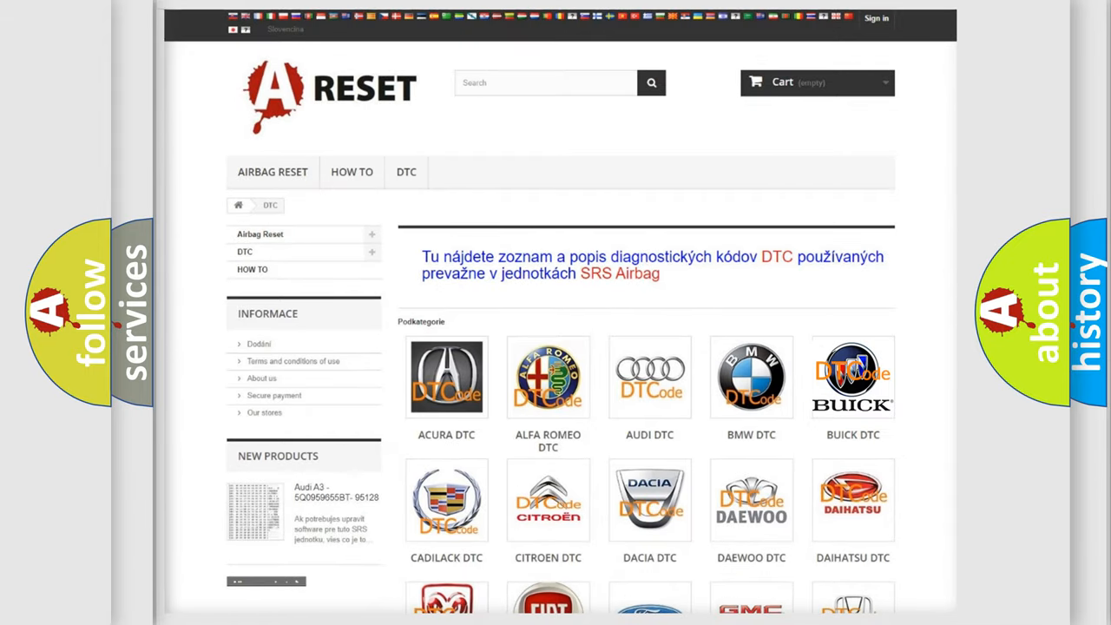
Open the BUICK DTC tile and scroll down through its airbag code subcategories.
left_click(853, 377)
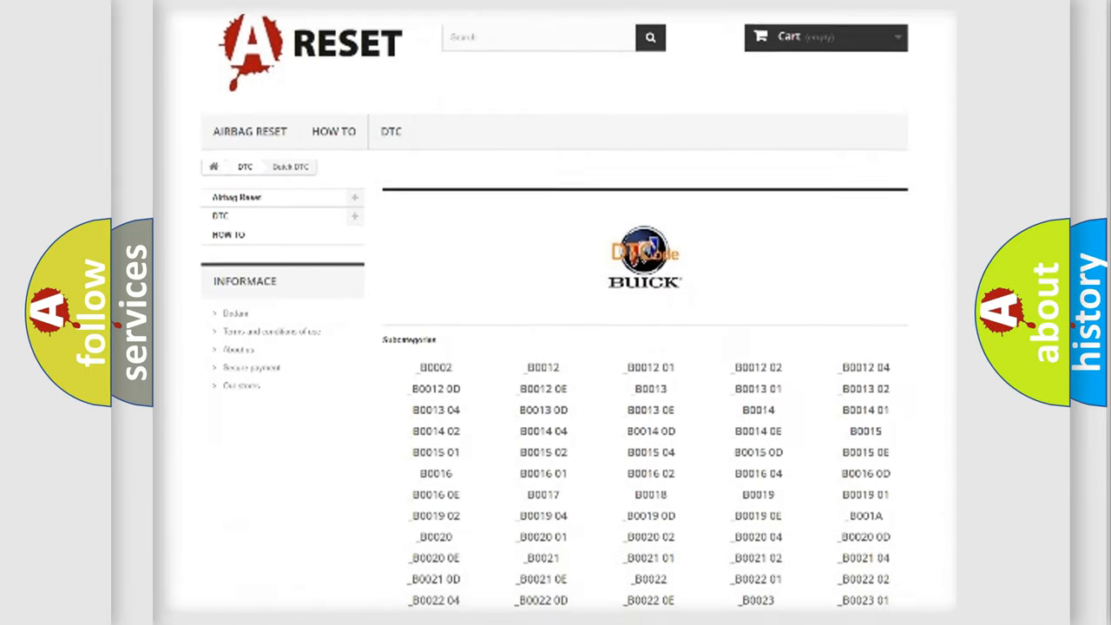
scroll("down", 3)
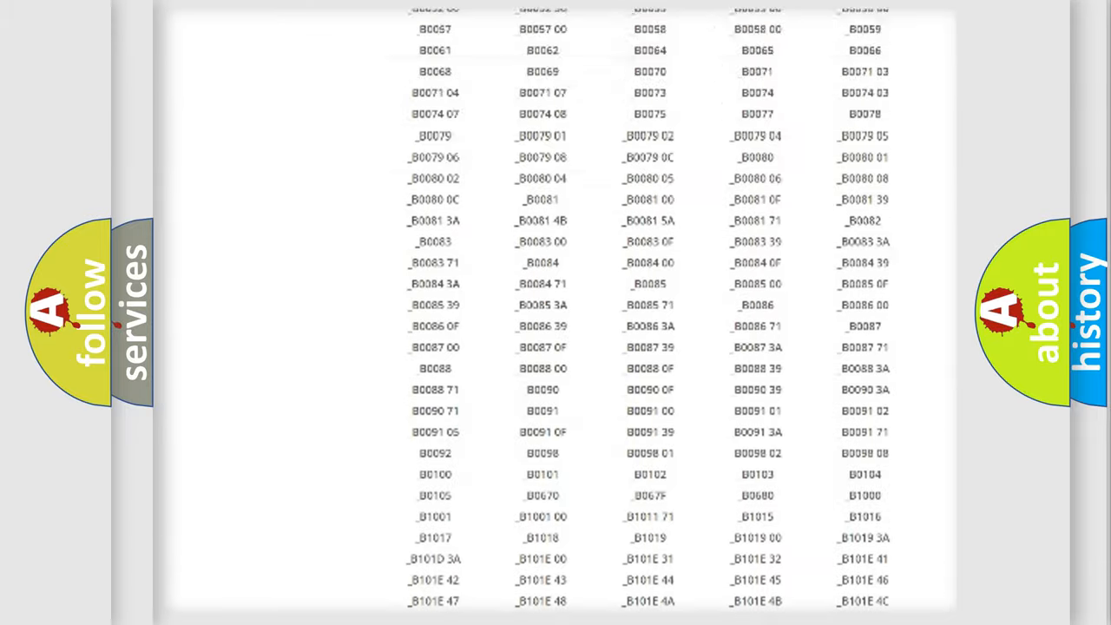